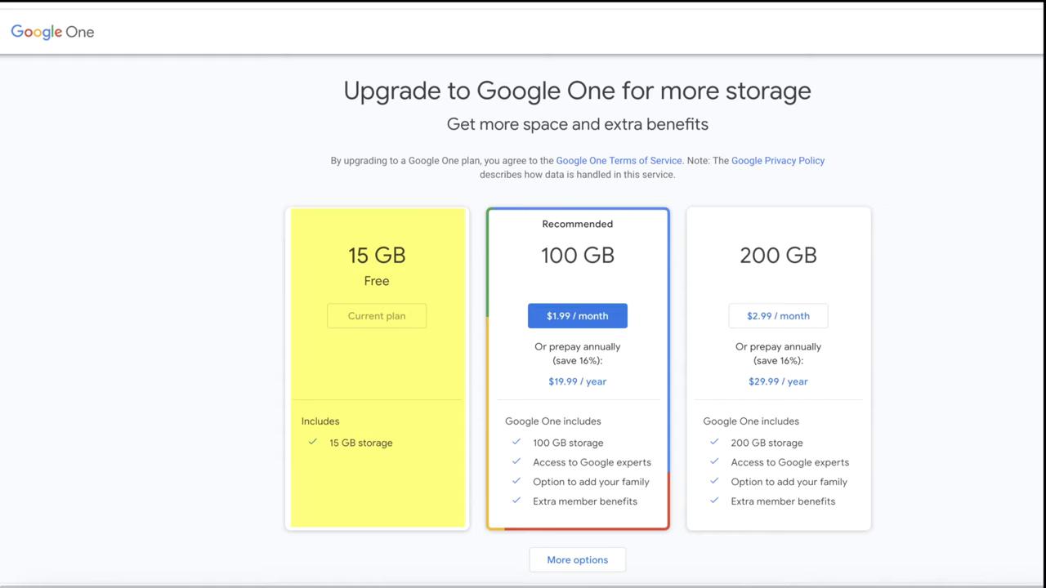
Select all conversations on the first Promotions page and delete them to the Trash
scroll(up, 3)
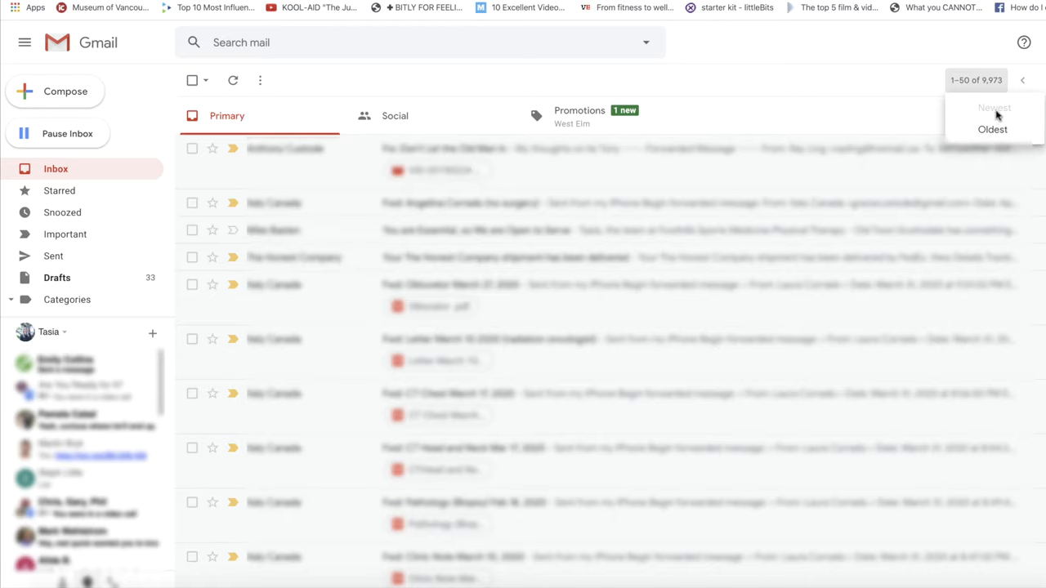
mouse_move(985, 93)
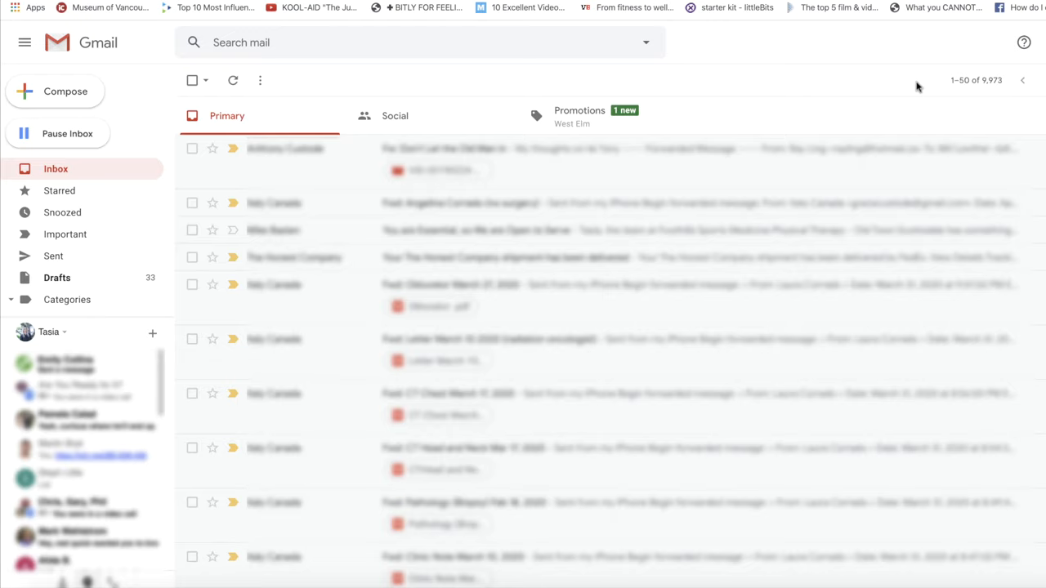
mouse_move(696, 78)
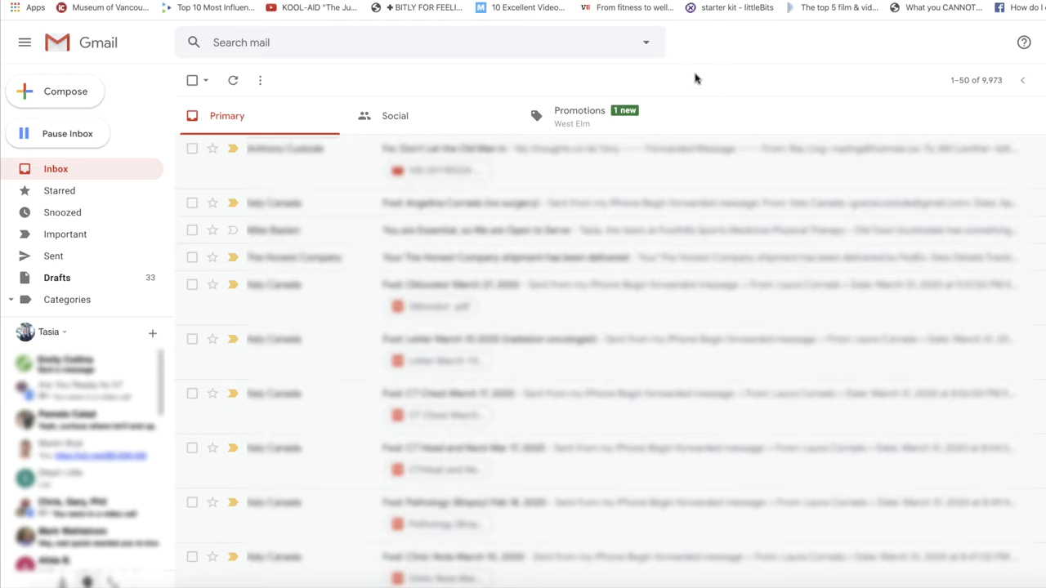
mouse_move(580, 117)
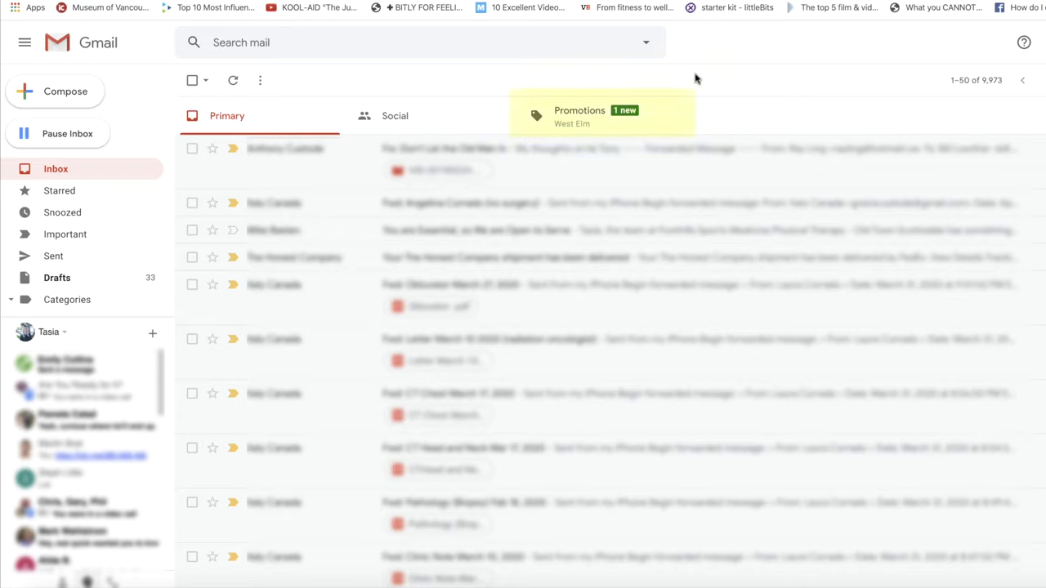
mouse_move(629, 128)
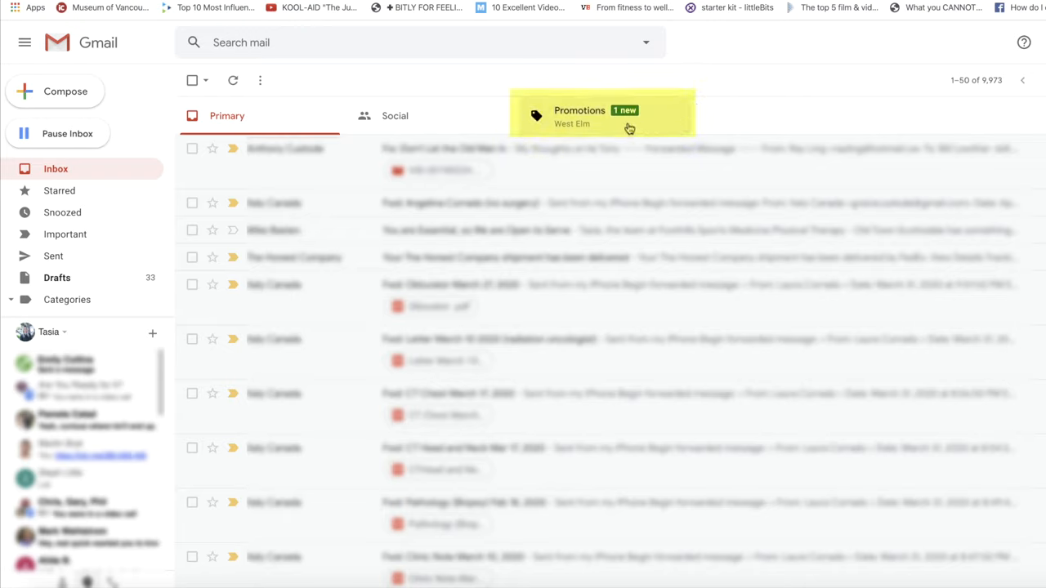
click(579, 115)
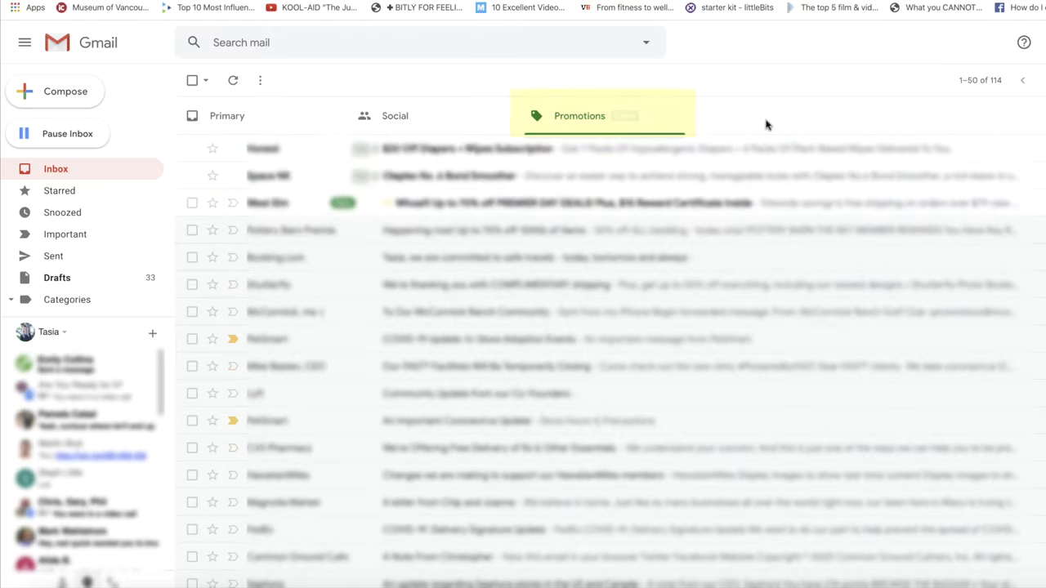
scroll(down, 3)
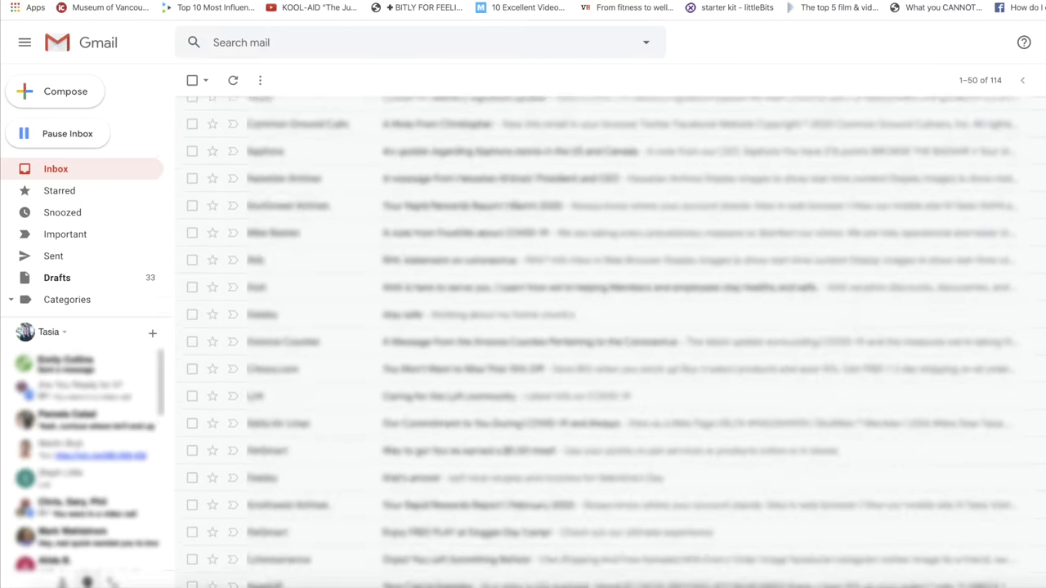
click(191, 80)
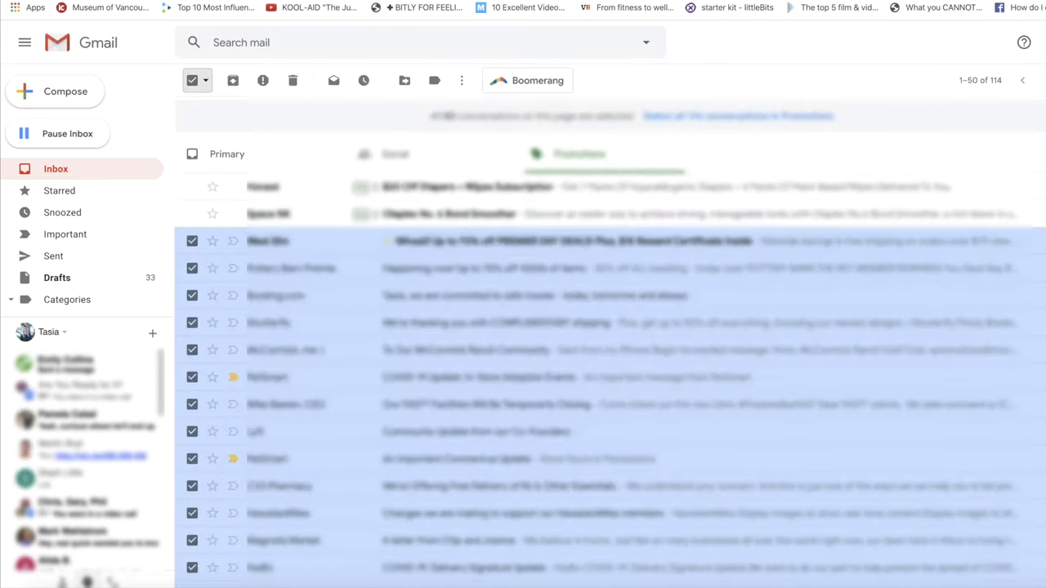
scroll(down, 3)
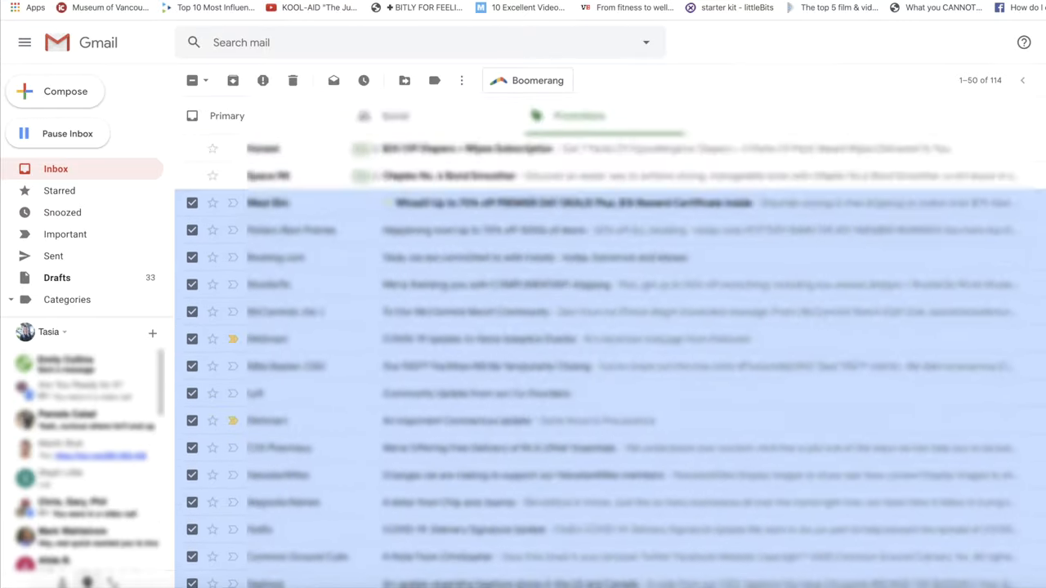
click(293, 80)
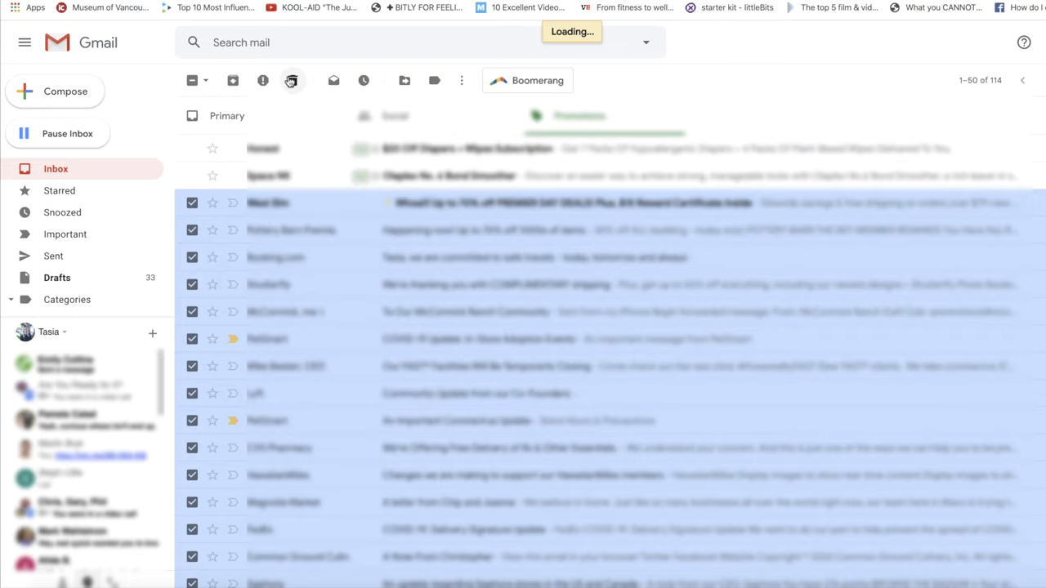
click(291, 80)
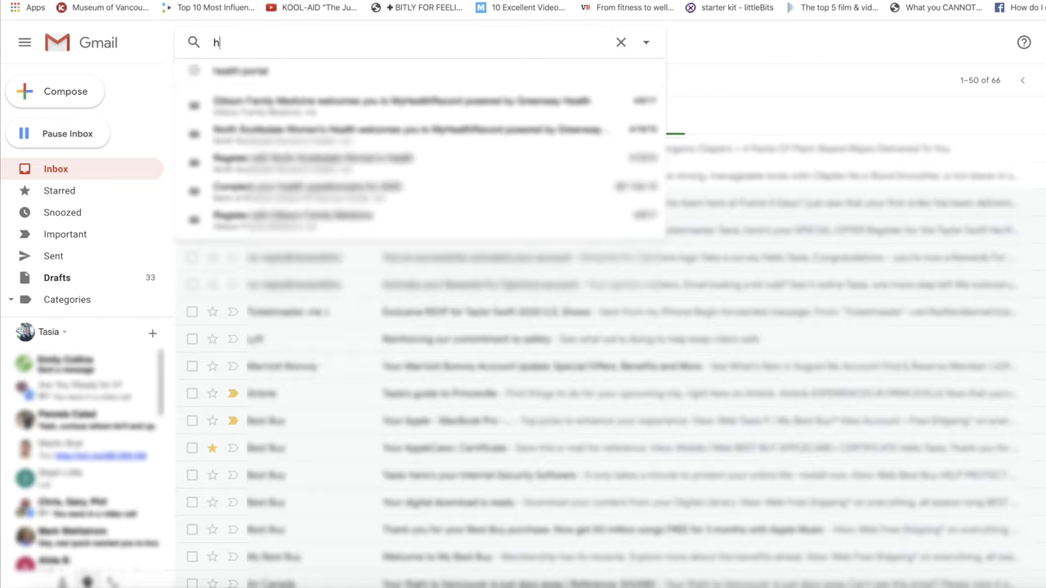
Search the mail for 'has:attachment larger:25mb' to list large-attachment emails
text(has:attachment larger:25mb)
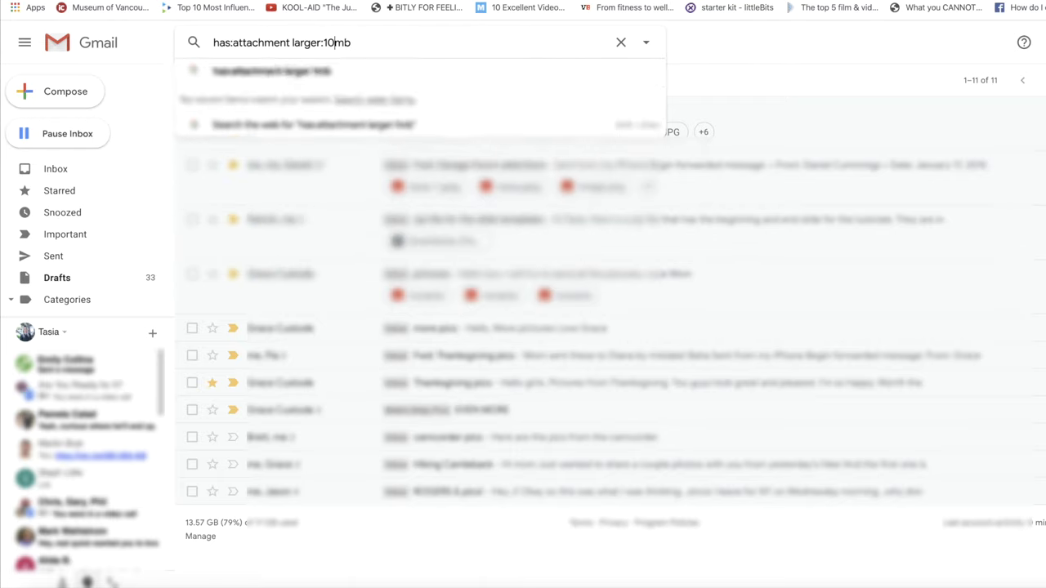
key(Return)
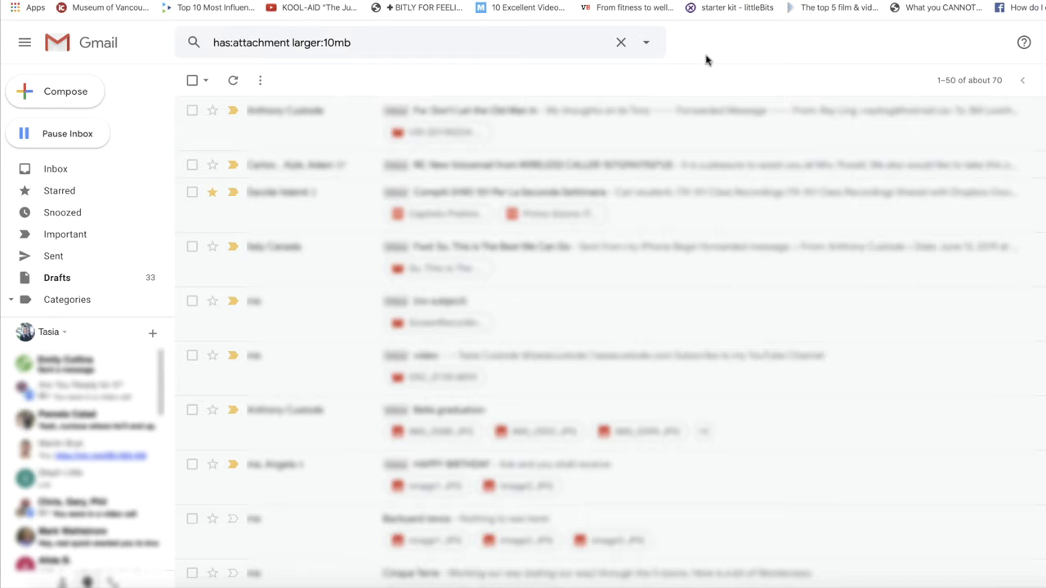
mouse_move(376, 73)
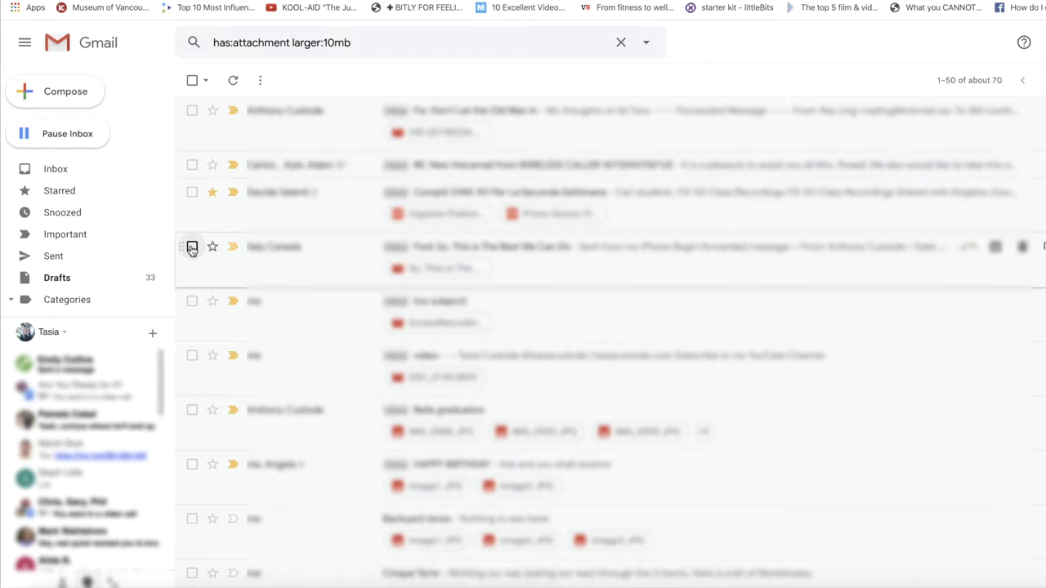
click(193, 80)
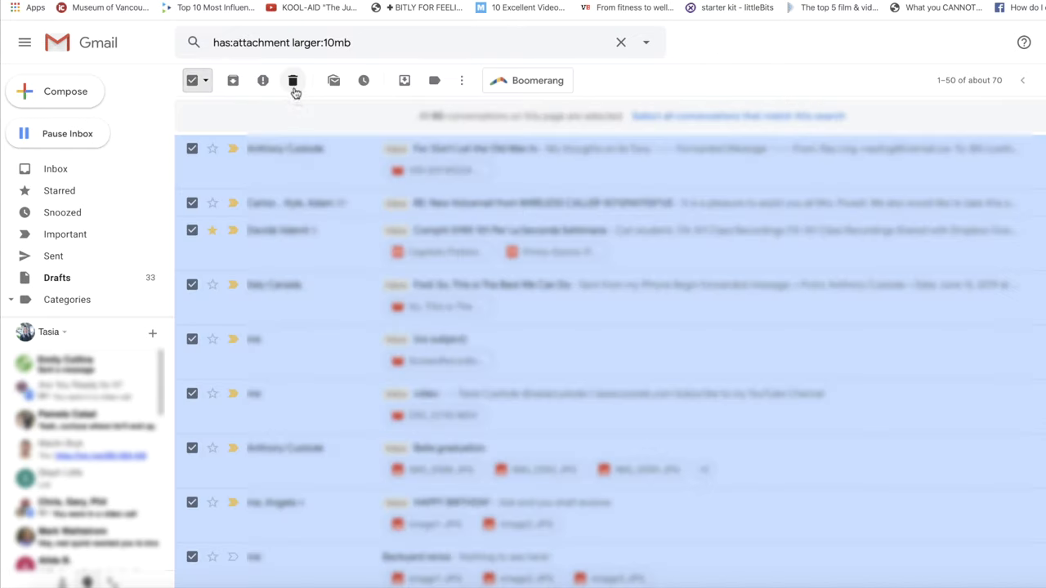
click(206, 80)
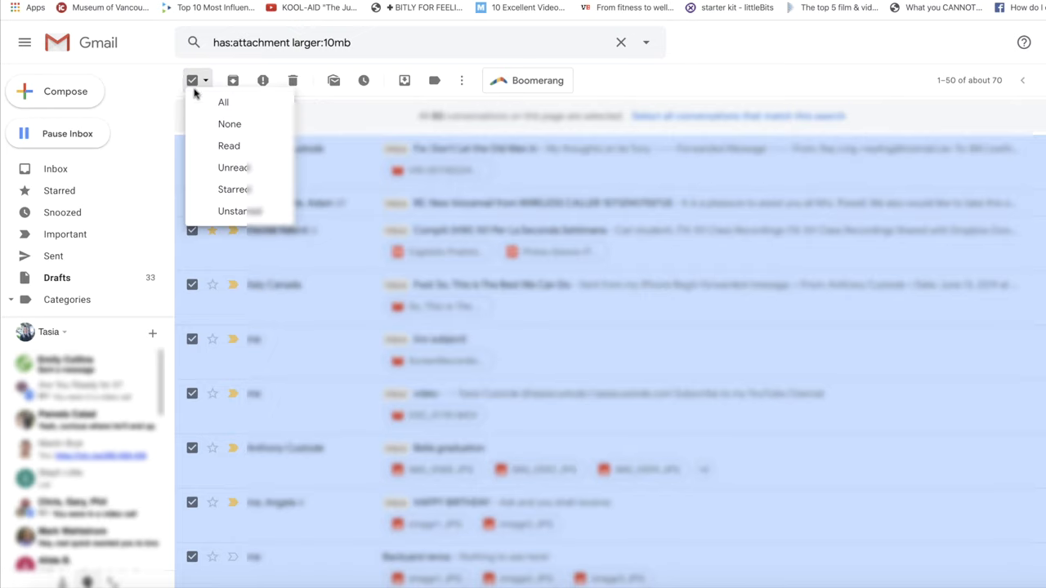
click(229, 125)
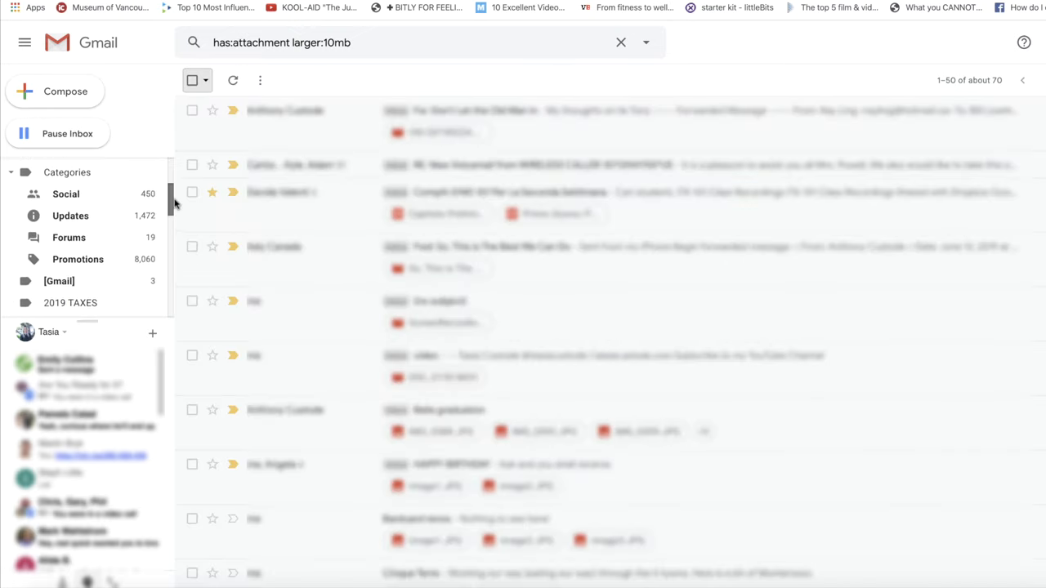
scroll(down, 3)
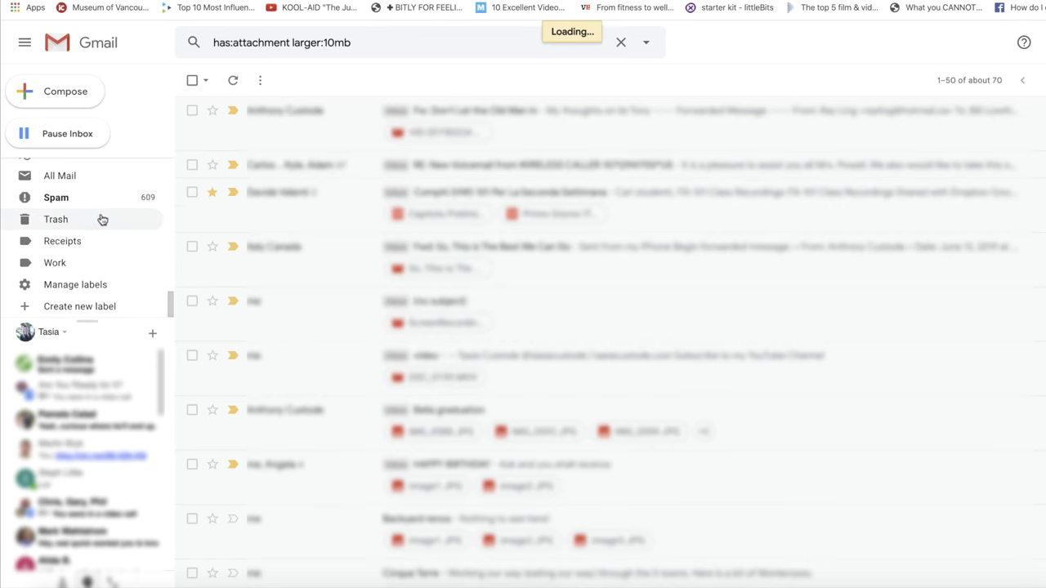
Empty the Trash of its 768 conversations, confirming the delete dialog with OK
click(56, 219)
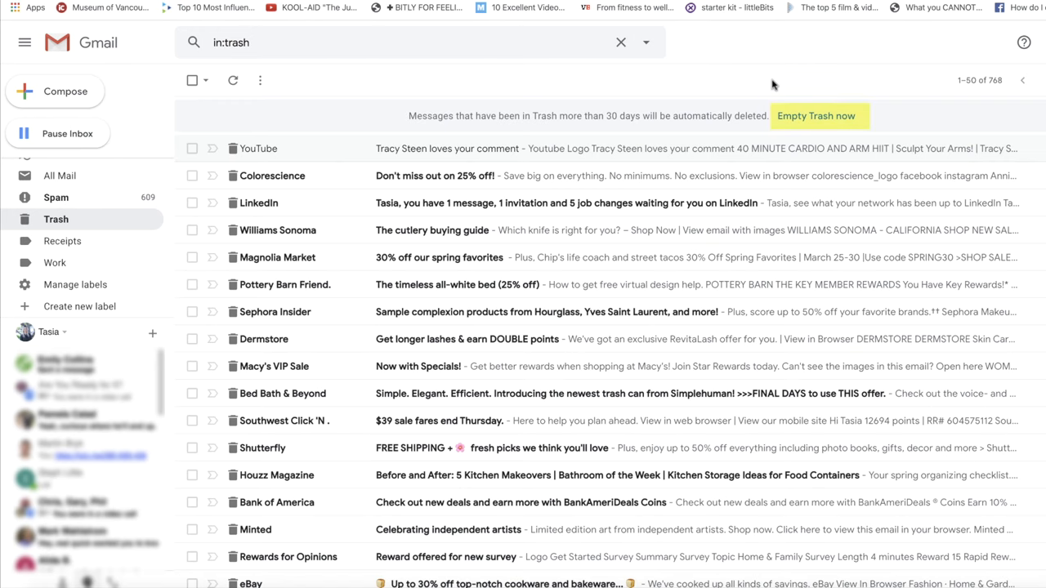
click(815, 114)
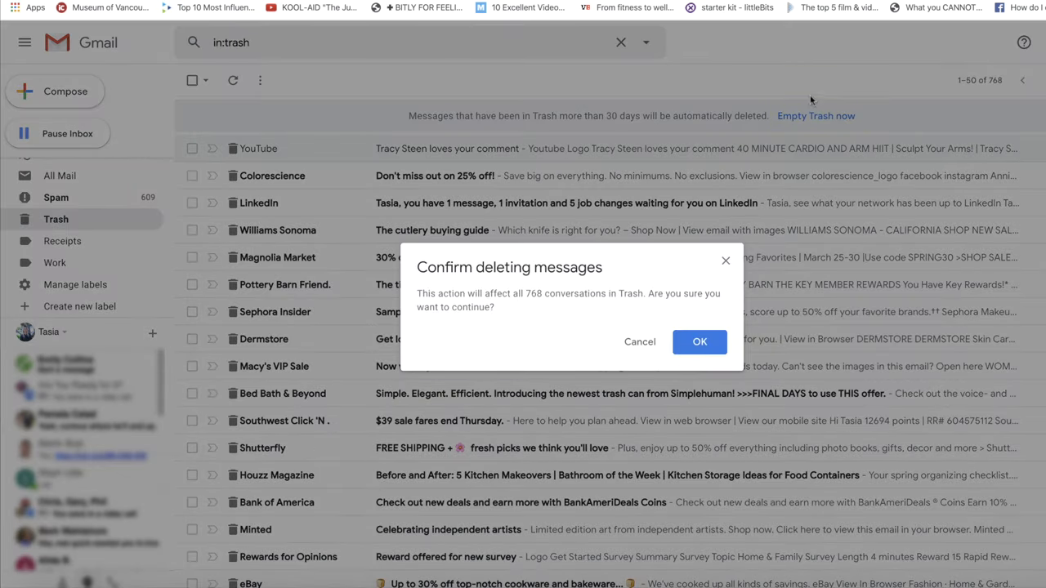
click(699, 342)
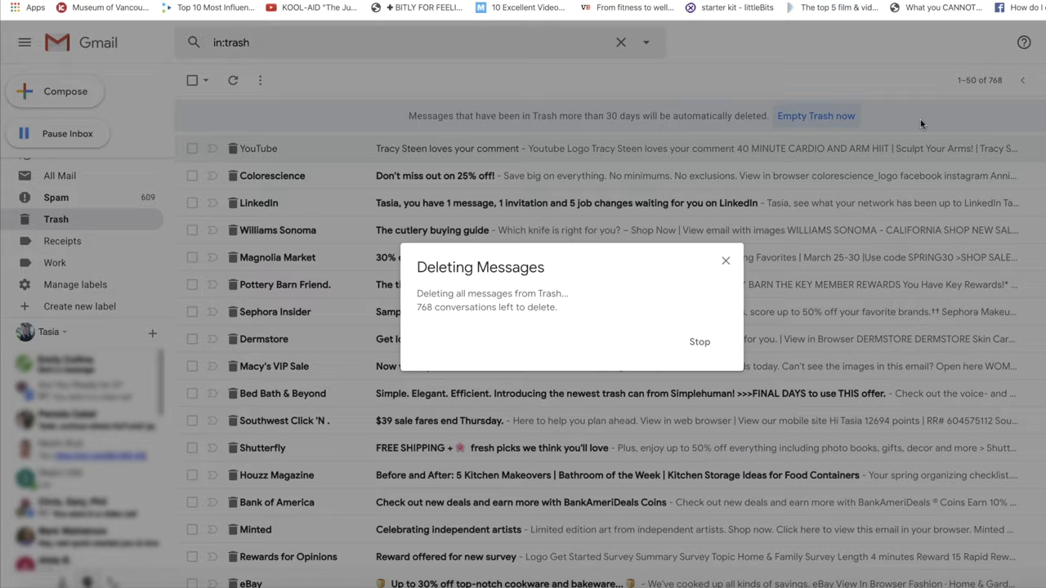